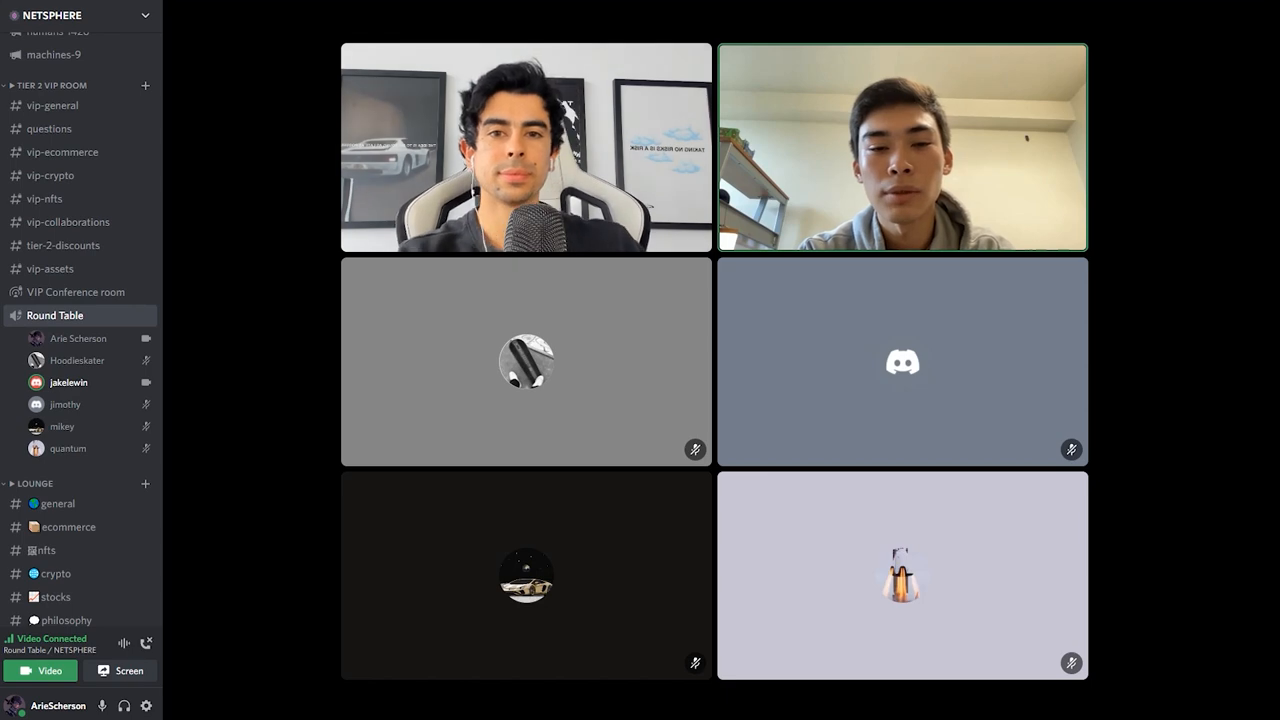
{"action": "mouse_move", "coordinate": [990, 444]}
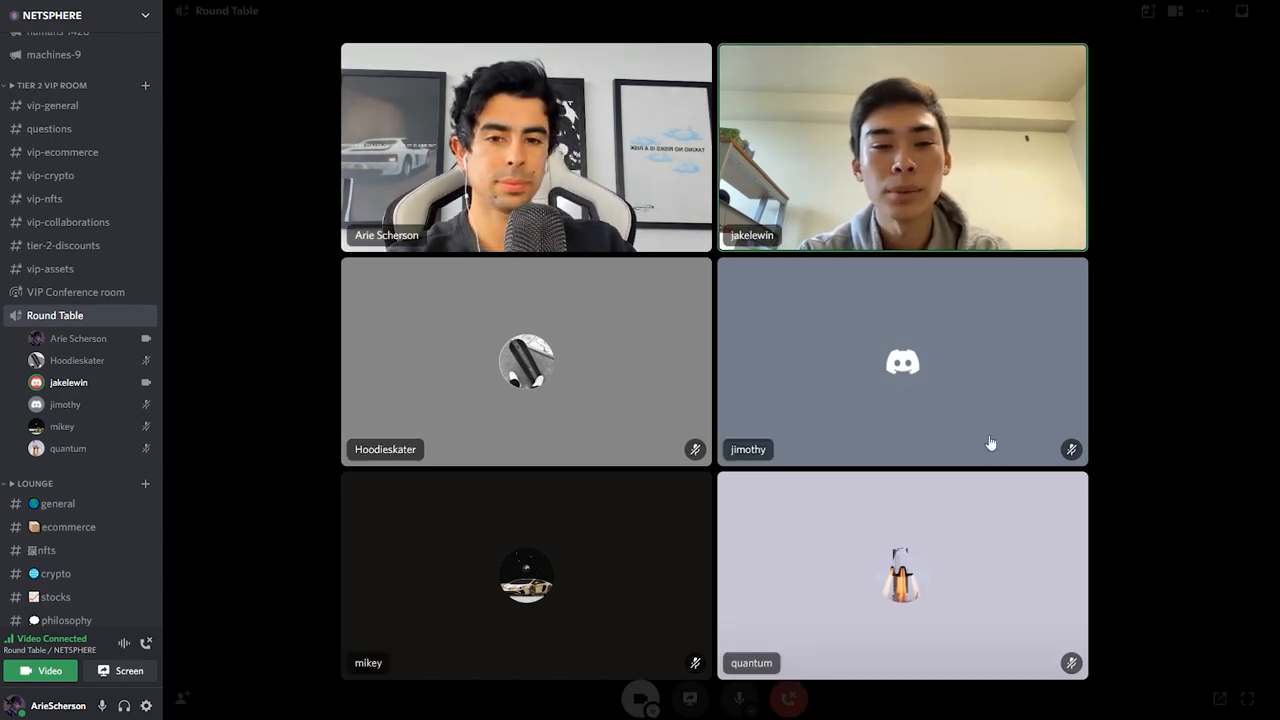